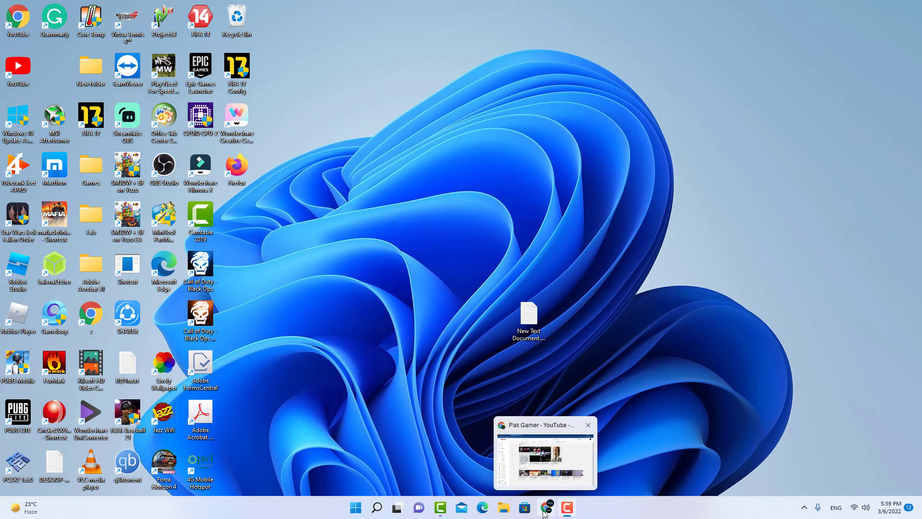
- Launch Google Chrome from the taskbar to a New Tab window
{"action": "left_click", "coordinate": [546, 507]}
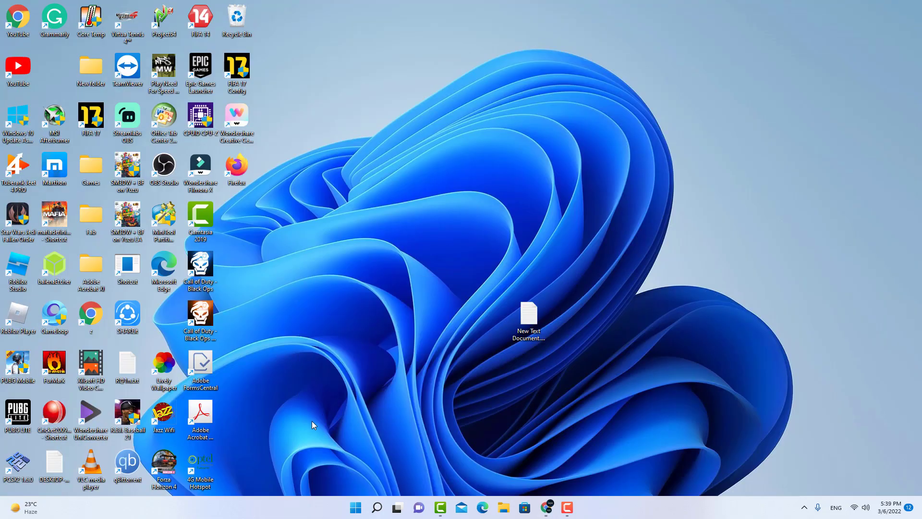
{"action": "mouse_move", "coordinate": [326, 254]}
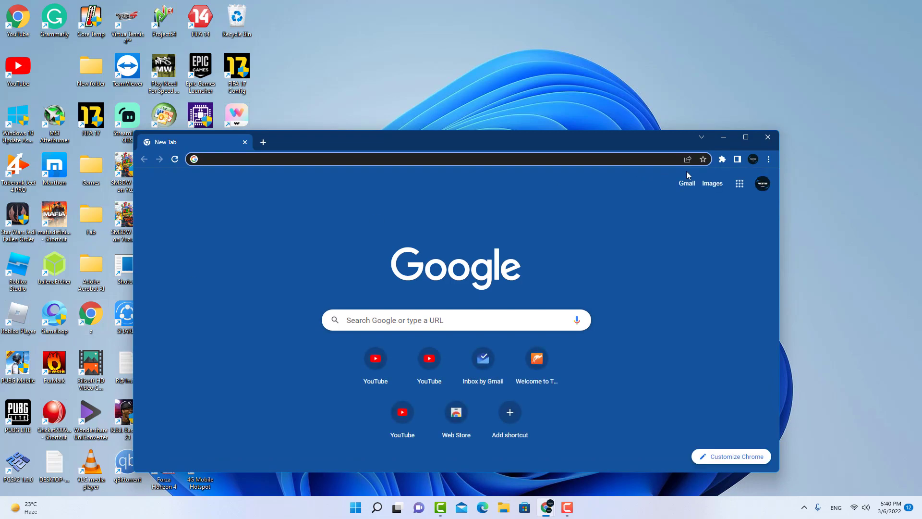
- Switch to the cooking recipes Chrome profile and reach Creator Studio for Food Secrets With Ashi via Facebook
{"action": "left_click", "coordinate": [762, 183]}
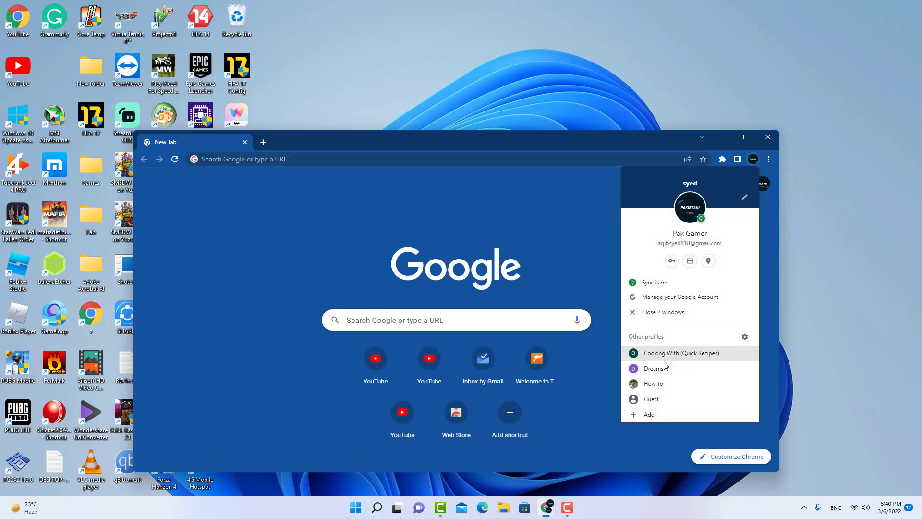
{"action": "left_click", "coordinate": [682, 352]}
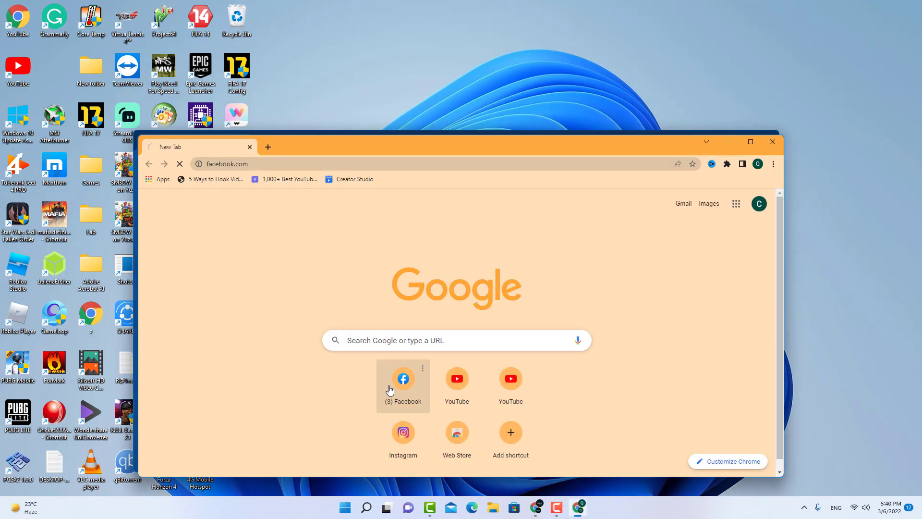
{"action": "left_click", "coordinate": [402, 385]}
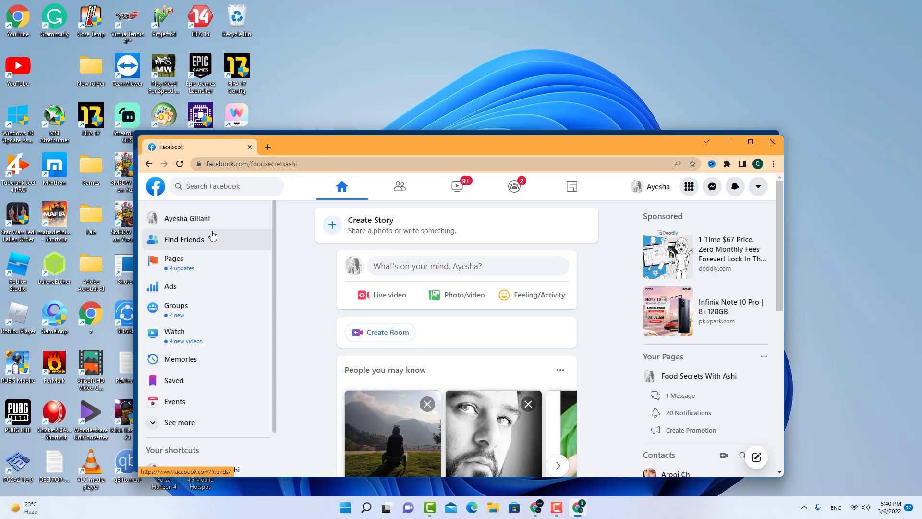
{"action": "left_click", "coordinate": [698, 376]}
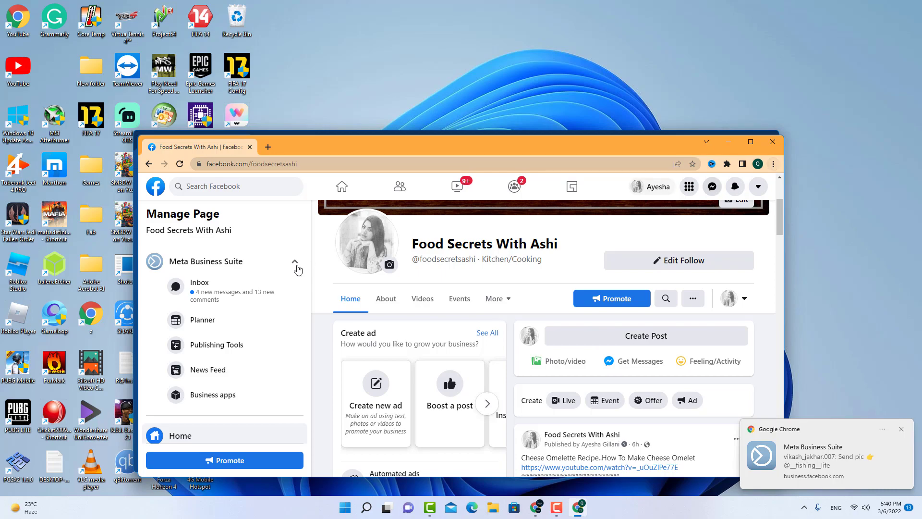
{"action": "left_click", "coordinate": [773, 165]}
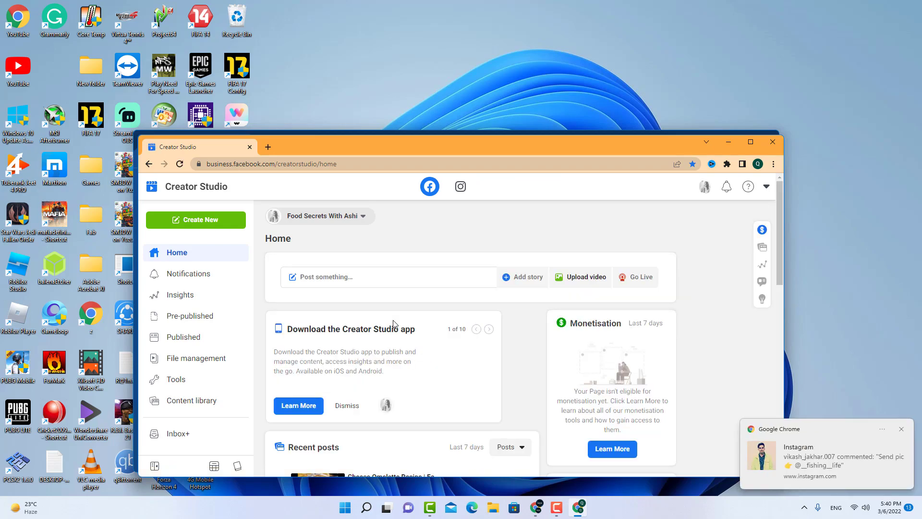
- Maximize the window and view the Cheese Omelette Recipe post details with viewer activity
{"action": "left_click", "coordinate": [750, 142]}
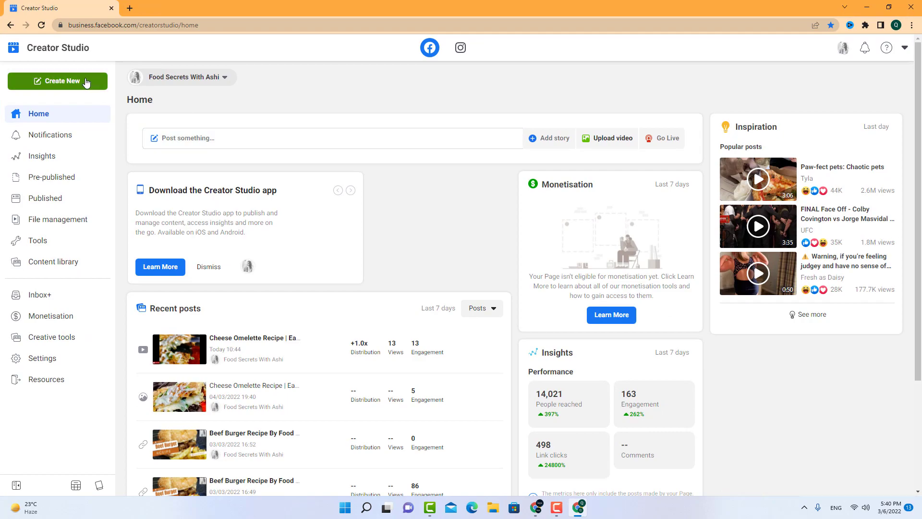
{"action": "left_click", "coordinate": [57, 80]}
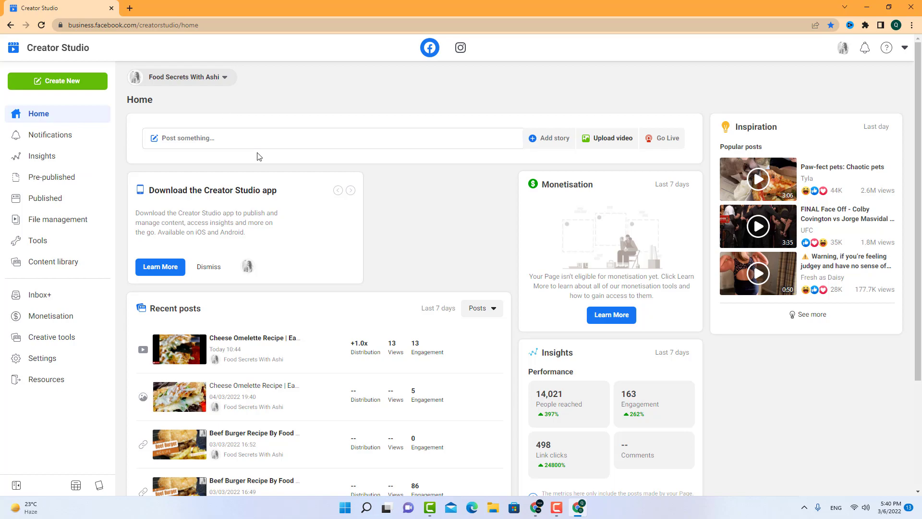
{"action": "scroll", "scroll_direction": "down", "scroll_amount": 3}
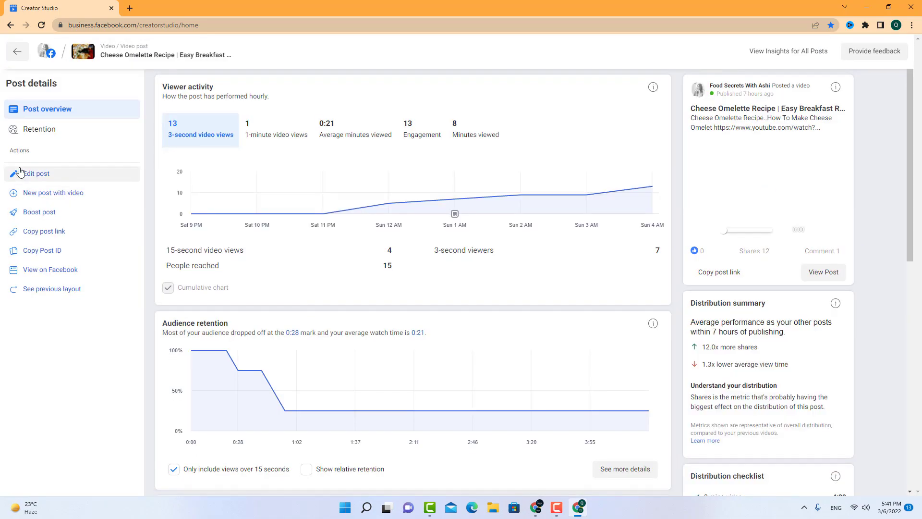
- Edit the omelette post keeping auto-generated captions and translated subtitles on, save it, and start a new tab
{"action": "left_click", "coordinate": [37, 174]}
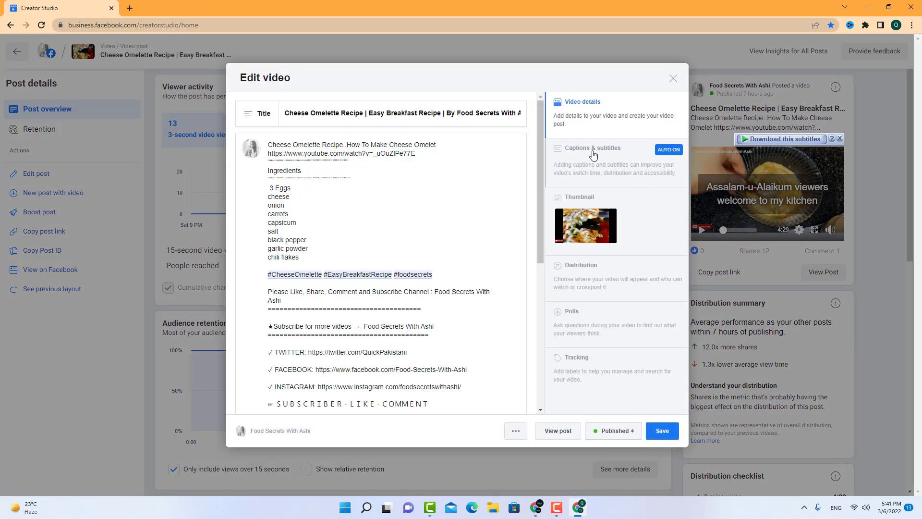
{"action": "left_click", "coordinate": [592, 148]}
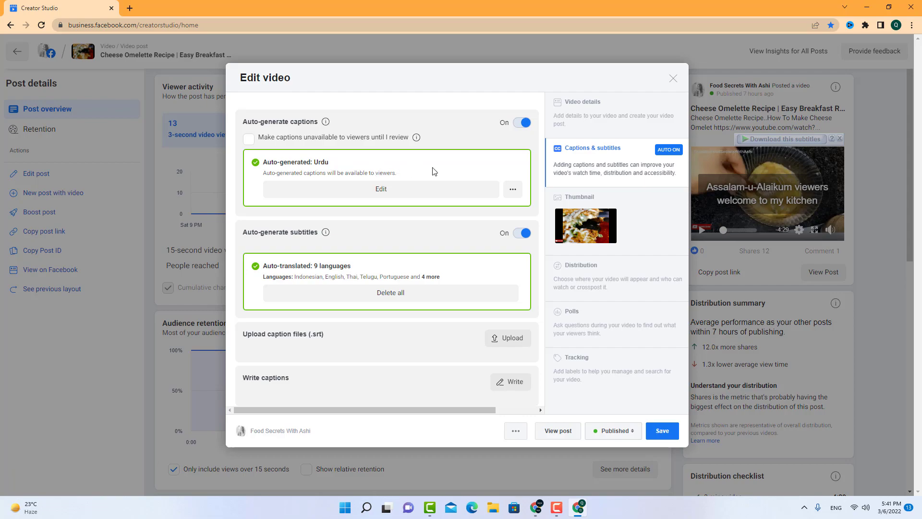
{"action": "left_click", "coordinate": [511, 189]}
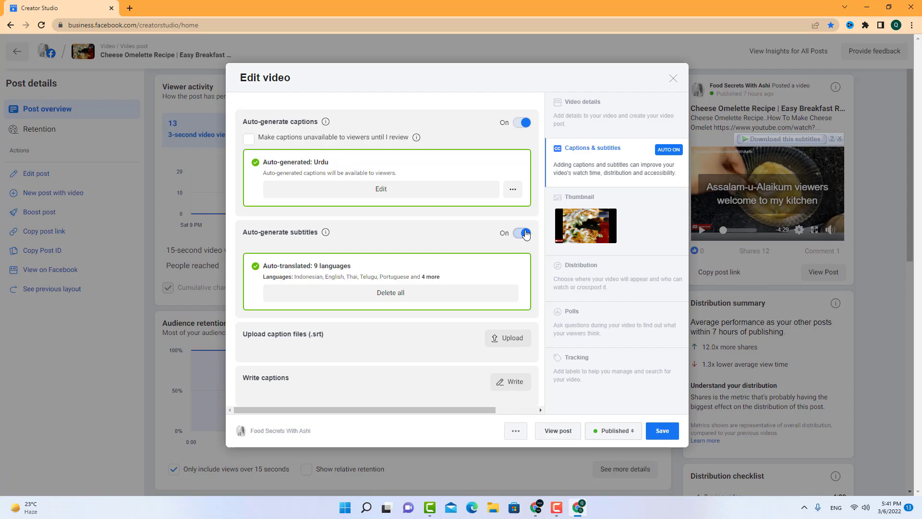
{"action": "mouse_move", "coordinate": [529, 232]}
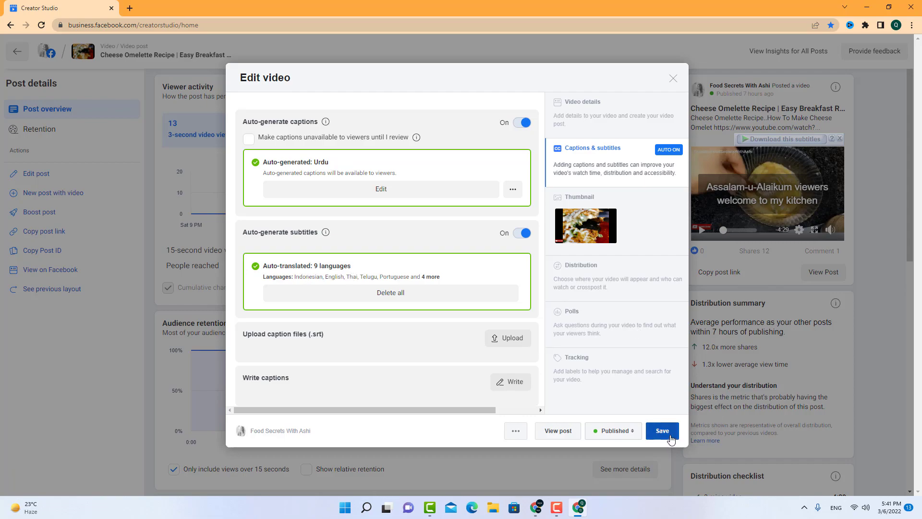
{"action": "left_click", "coordinate": [661, 430]}
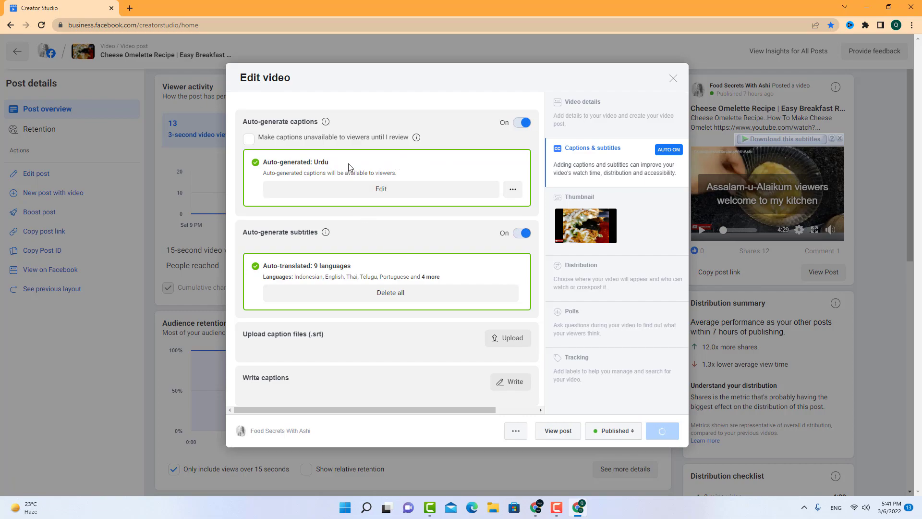
{"action": "left_click", "coordinate": [512, 189]}
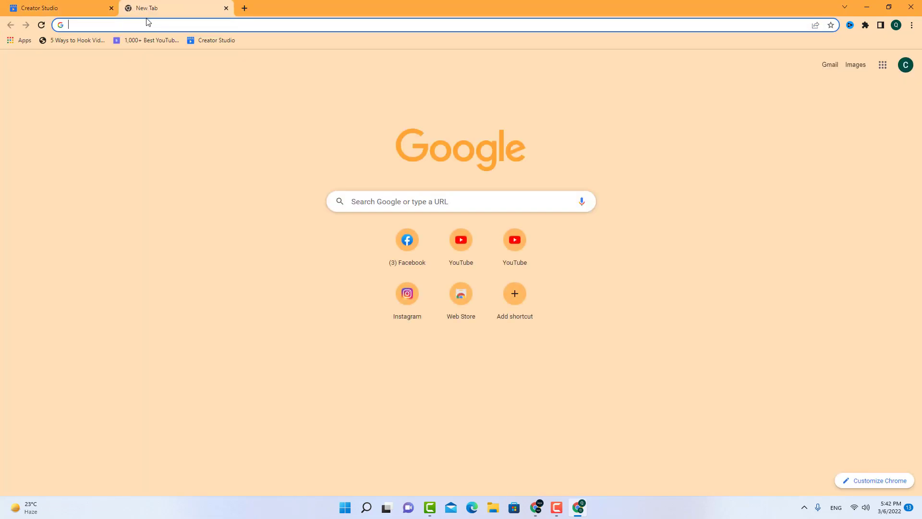
- Load youtube.com, then review the Live Caption toggle under Settings > Advanced > Accessibility
{"action": "type", "text": "youtube.com"}
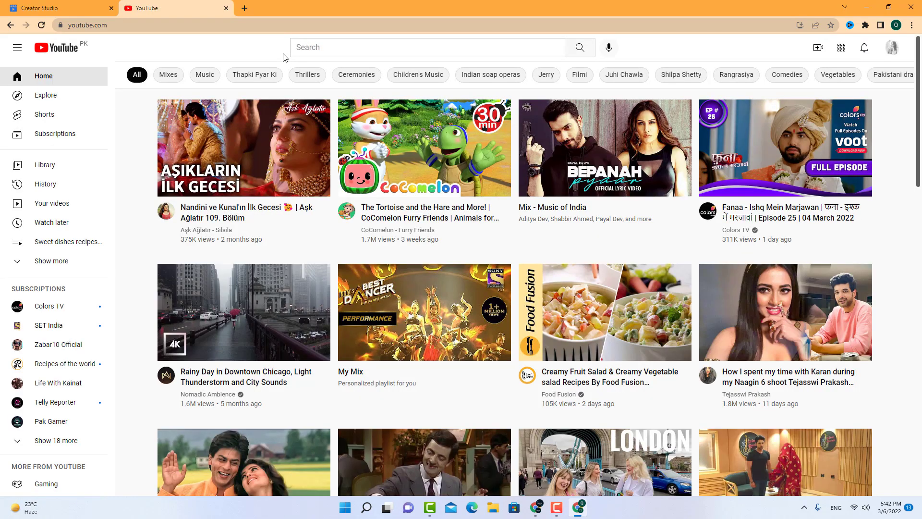
{"action": "left_click", "coordinate": [912, 25]}
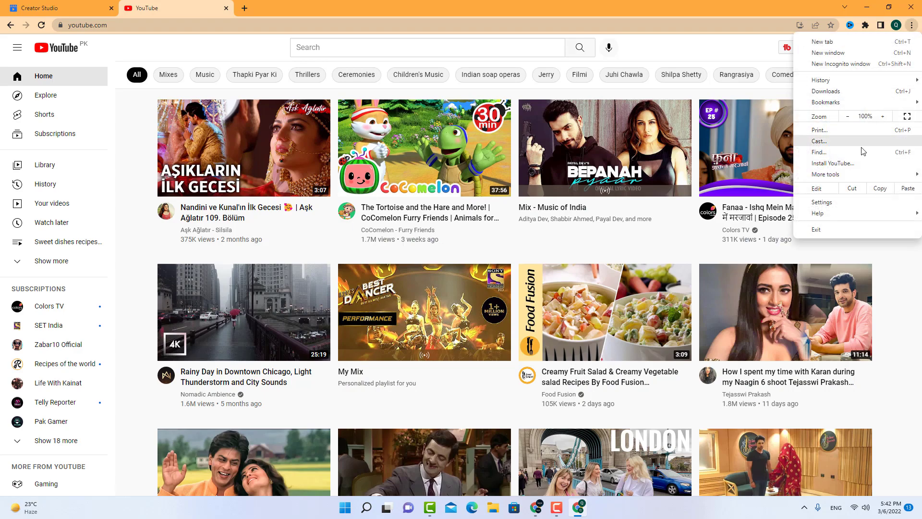
{"action": "left_click", "coordinate": [822, 202]}
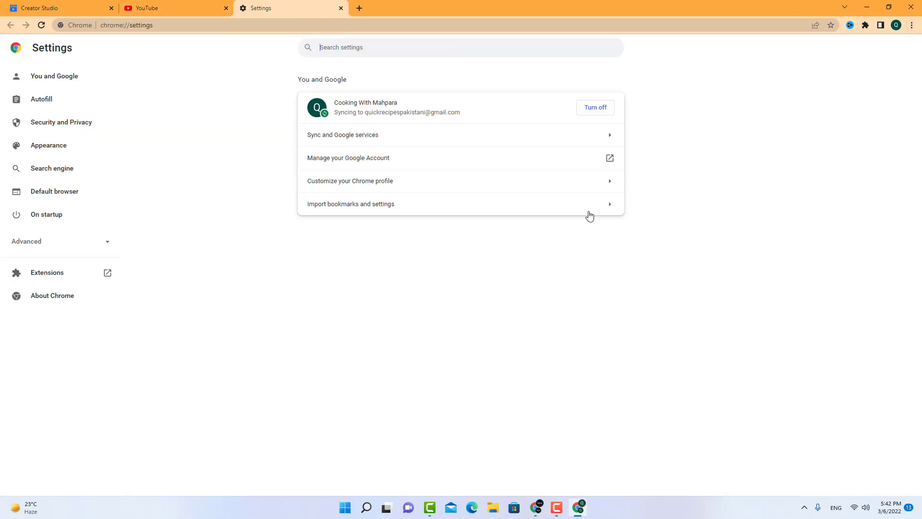
{"action": "left_click", "coordinate": [27, 241]}
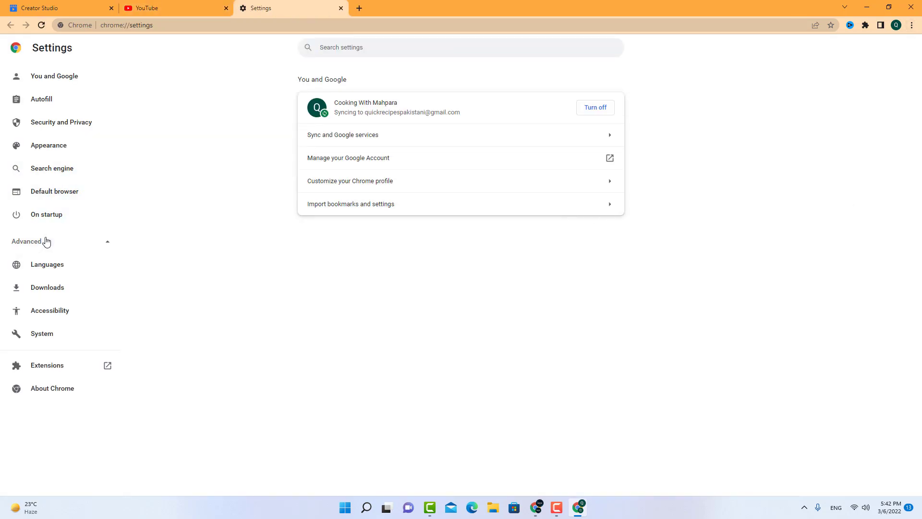
{"action": "left_click", "coordinate": [49, 310]}
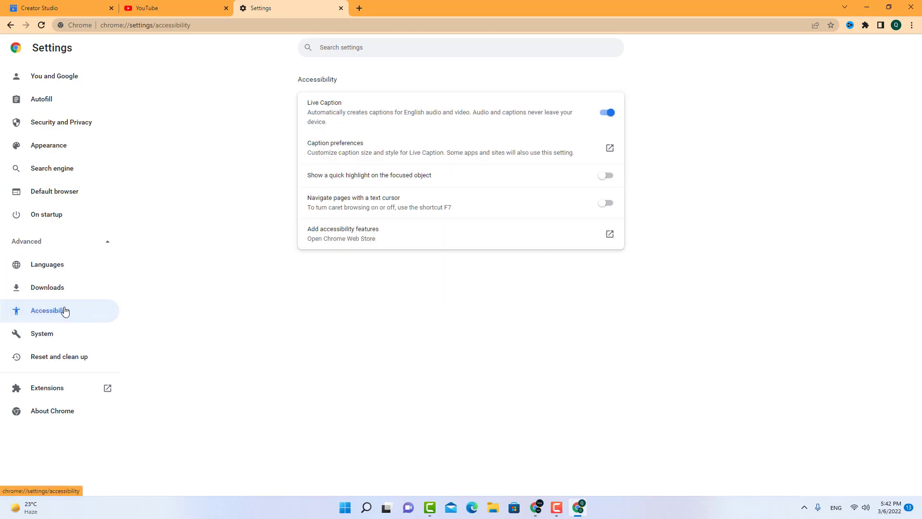
{"action": "left_click", "coordinate": [606, 112]}
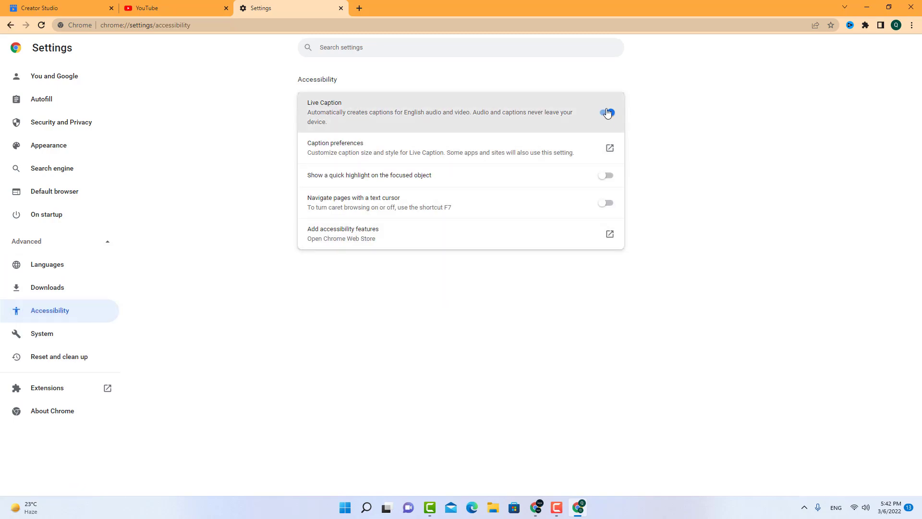
{"action": "left_click", "coordinate": [606, 112]}
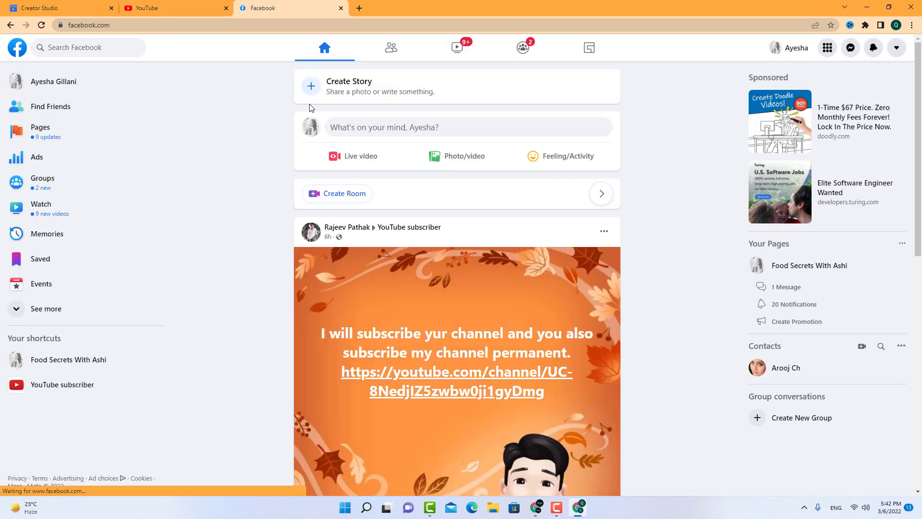
- From recent searches reach the Food Secrets With Ashi page's Videos and play the chocolate cake recipe video
{"action": "left_click", "coordinate": [88, 47]}
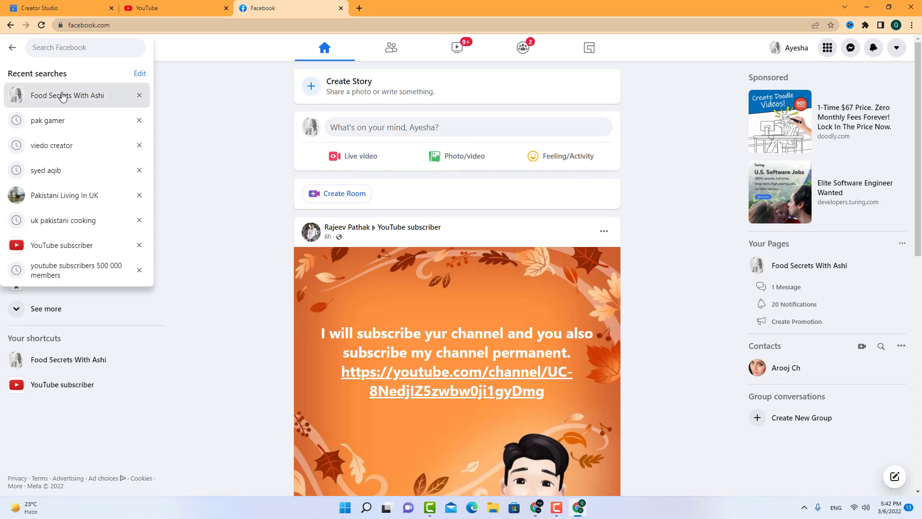
{"action": "left_click", "coordinate": [68, 95]}
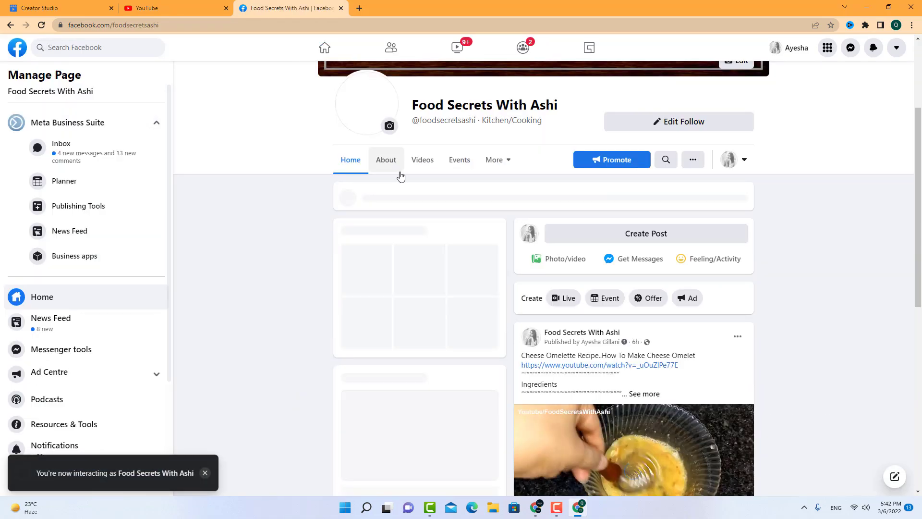
{"action": "left_click", "coordinate": [422, 159]}
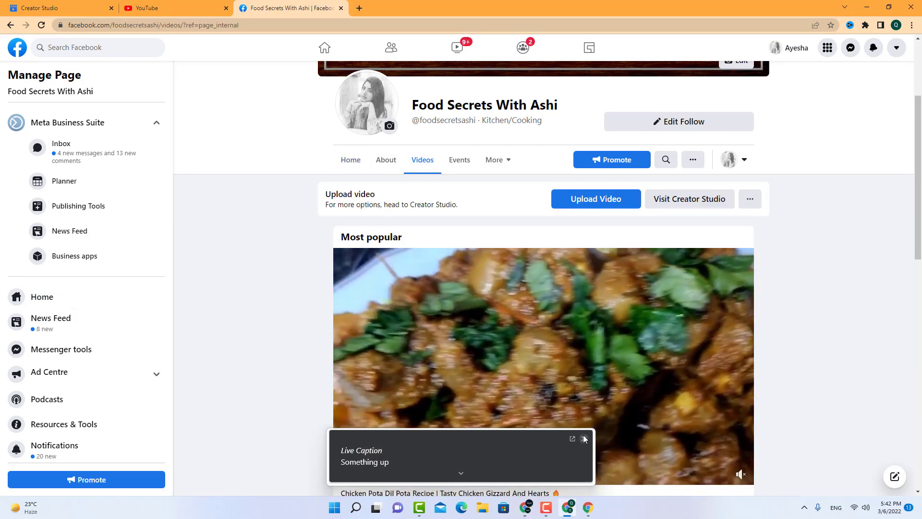
{"action": "scroll", "scroll_direction": "down", "scroll_amount": 3}
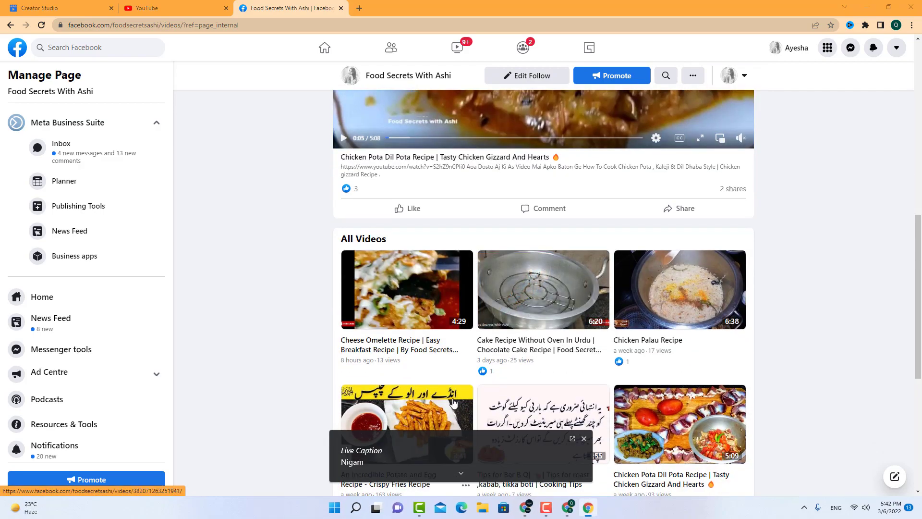
{"action": "left_click", "coordinate": [543, 289]}
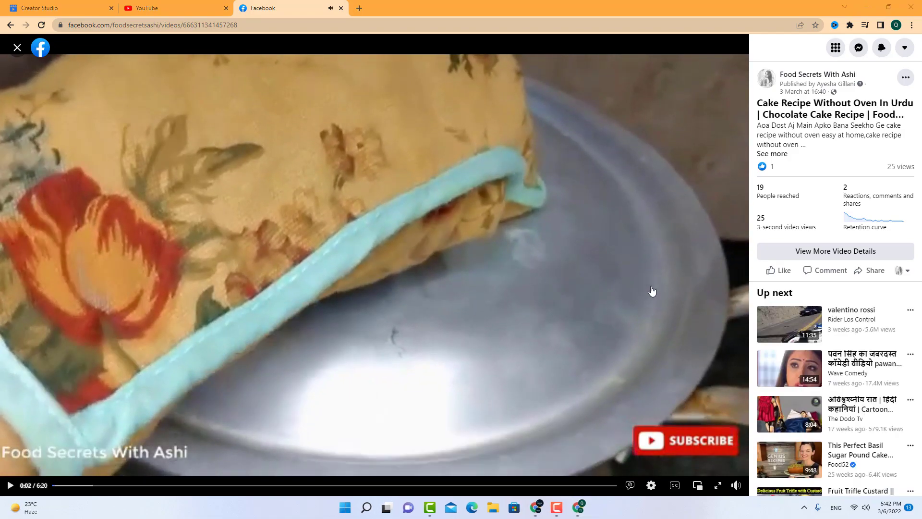
- Bring up Chrome's More tools menu for the developer tools
{"action": "left_click", "coordinate": [910, 25]}
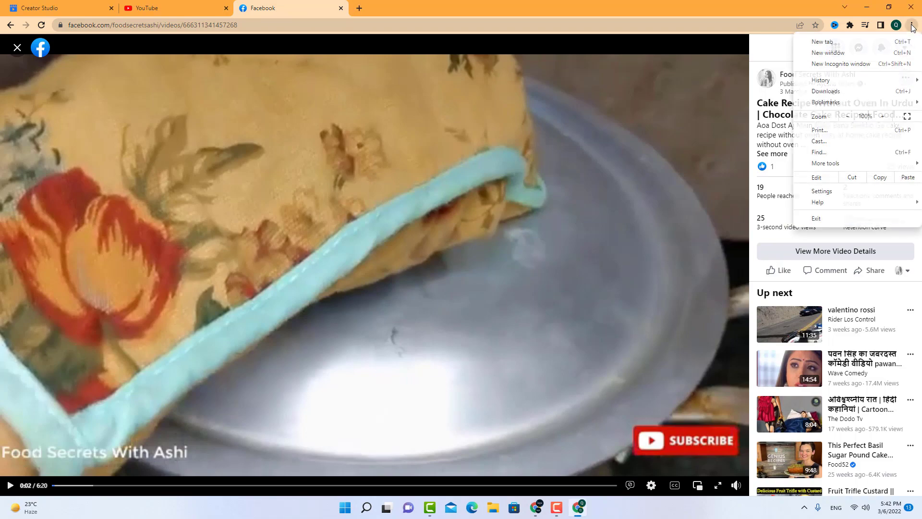
{"action": "left_click", "coordinate": [826, 163]}
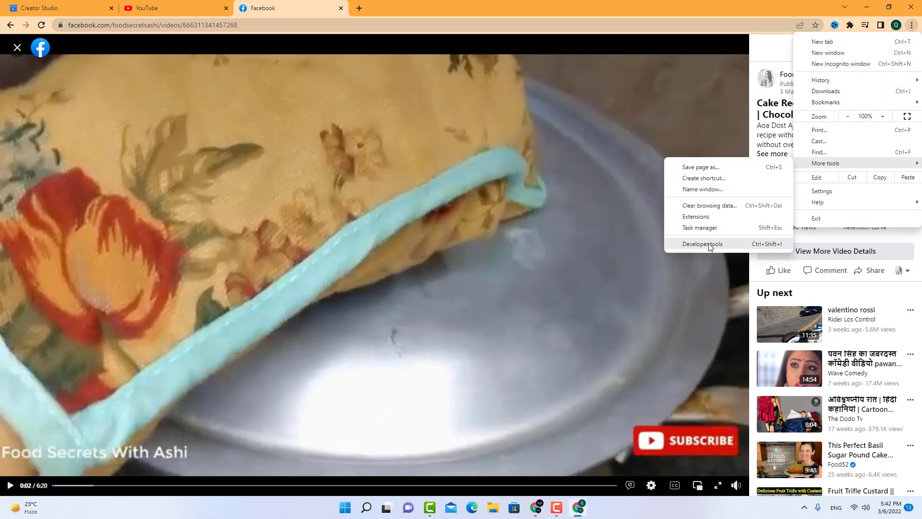
- With developer tools open, turn on English auto-generated subtitles and preview the captured .srt request
{"action": "left_click", "coordinate": [702, 243]}
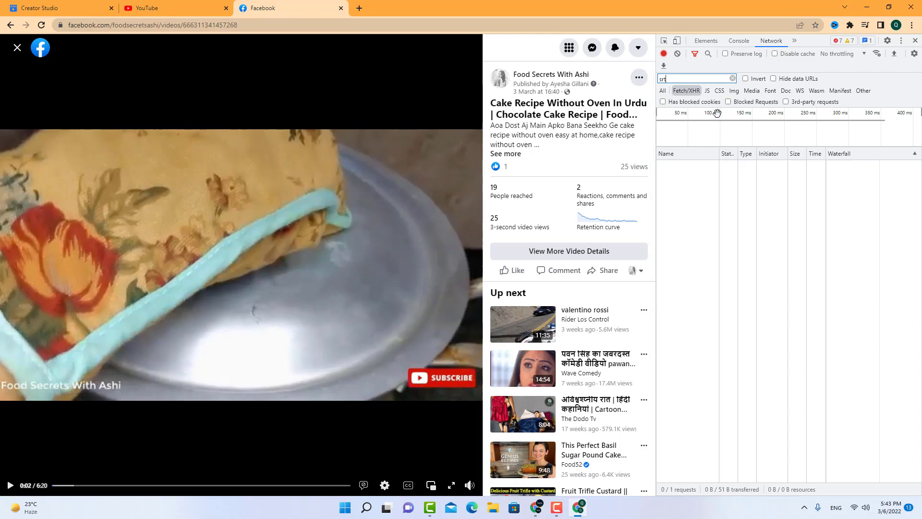
{"action": "mouse_move", "coordinate": [407, 485]}
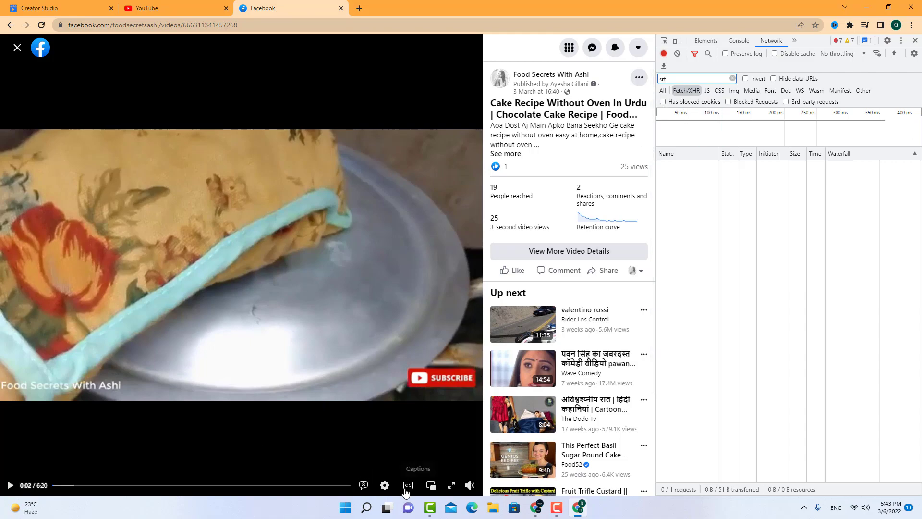
{"action": "left_click", "coordinate": [407, 485]}
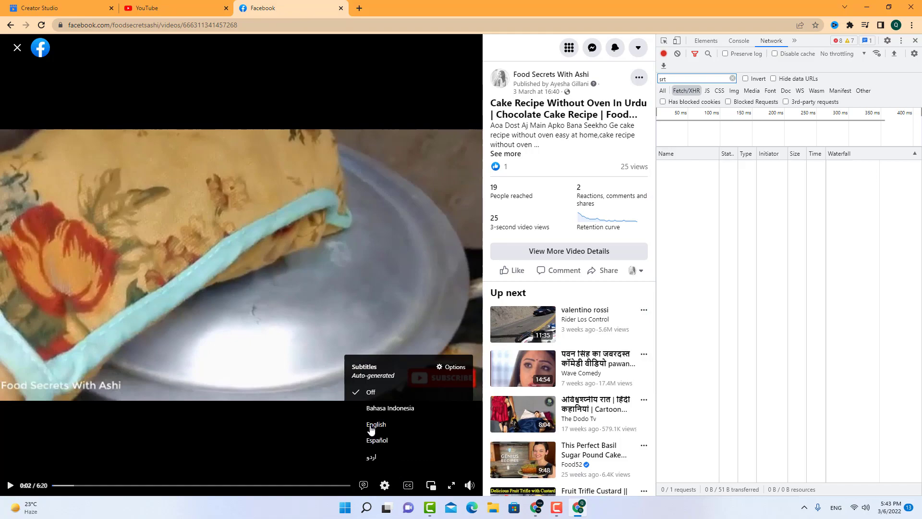
{"action": "left_click", "coordinate": [376, 423]}
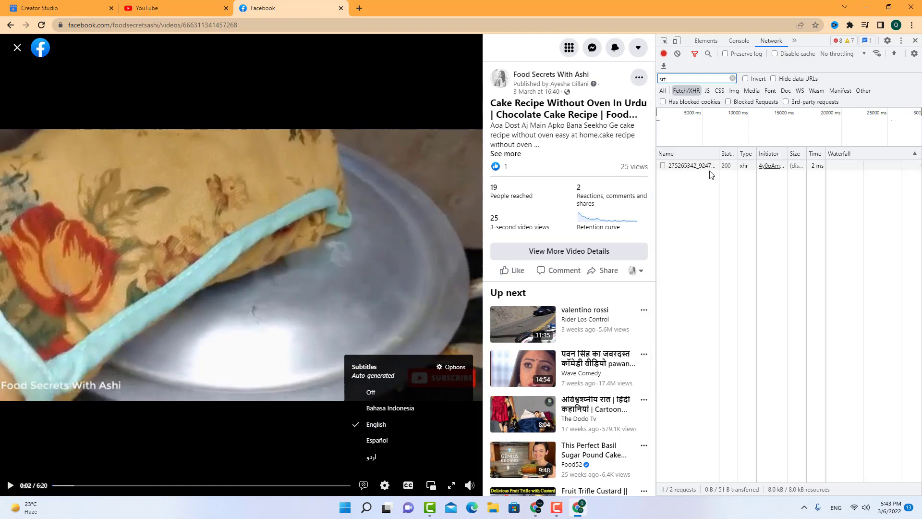
{"action": "left_click", "coordinate": [690, 165]}
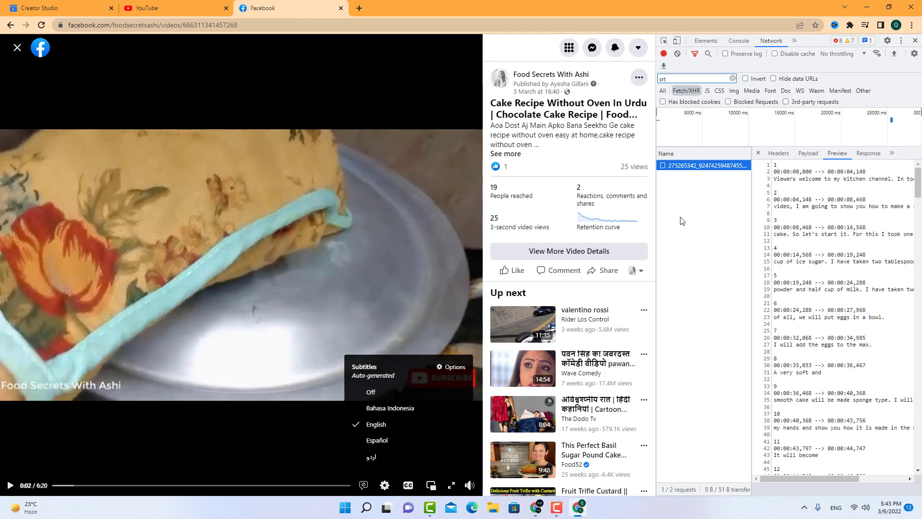
- Bring up the context options for the captured English subtitle .srt request
{"action": "right_click", "coordinate": [704, 165]}
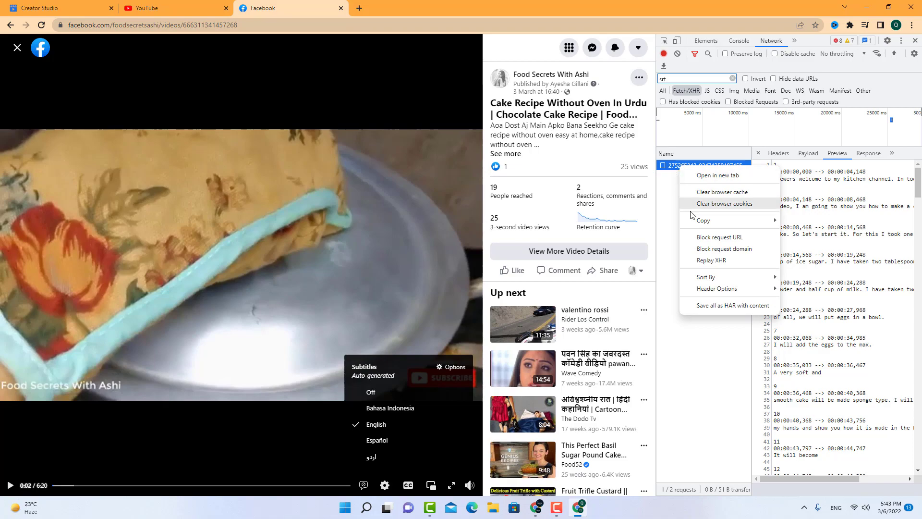
{"action": "mouse_move", "coordinate": [703, 220]}
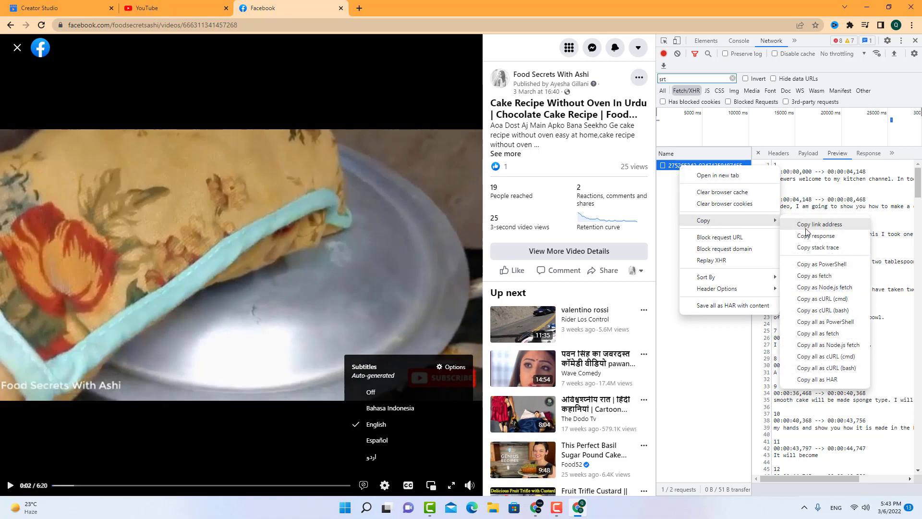
{"action": "mouse_move", "coordinate": [813, 276]}
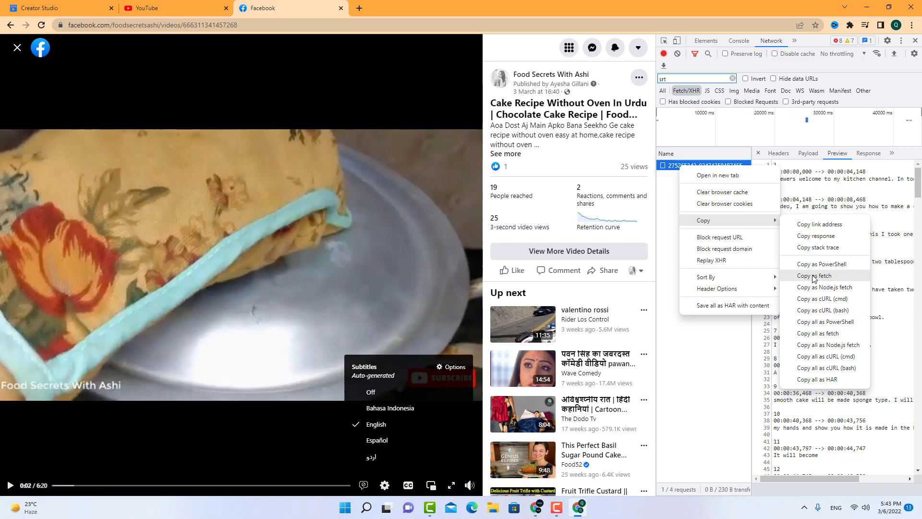
{"action": "mouse_move", "coordinate": [829, 329]}
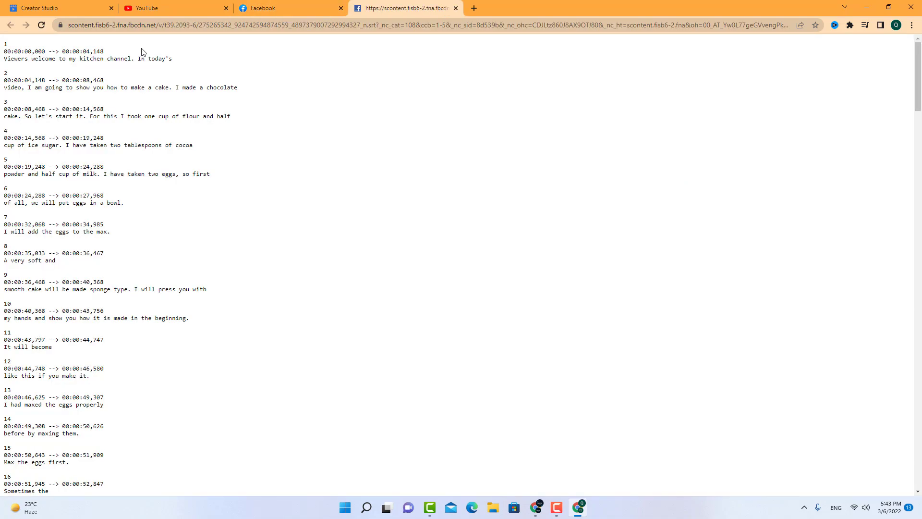
- Save the subtitle page as an SRT file in the Pictures folder
{"action": "right_click", "coordinate": [503, 193]}
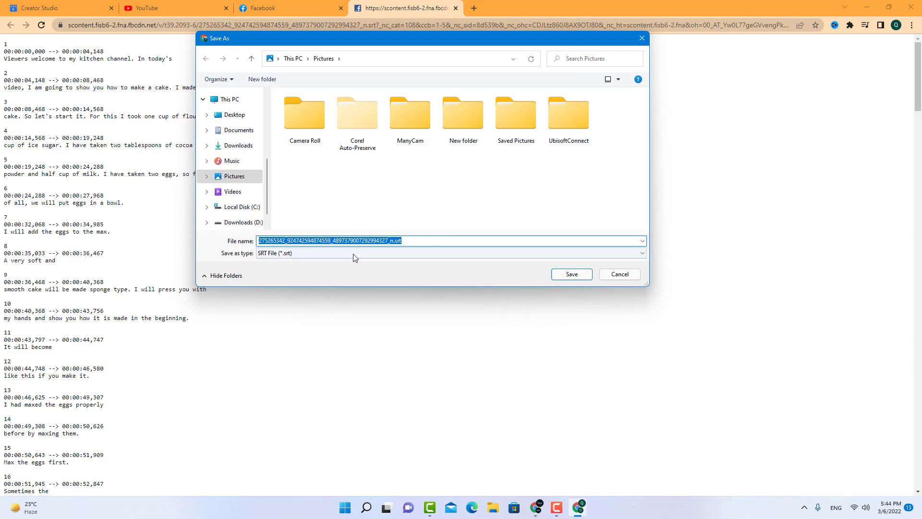
{"action": "left_click", "coordinate": [620, 274]}
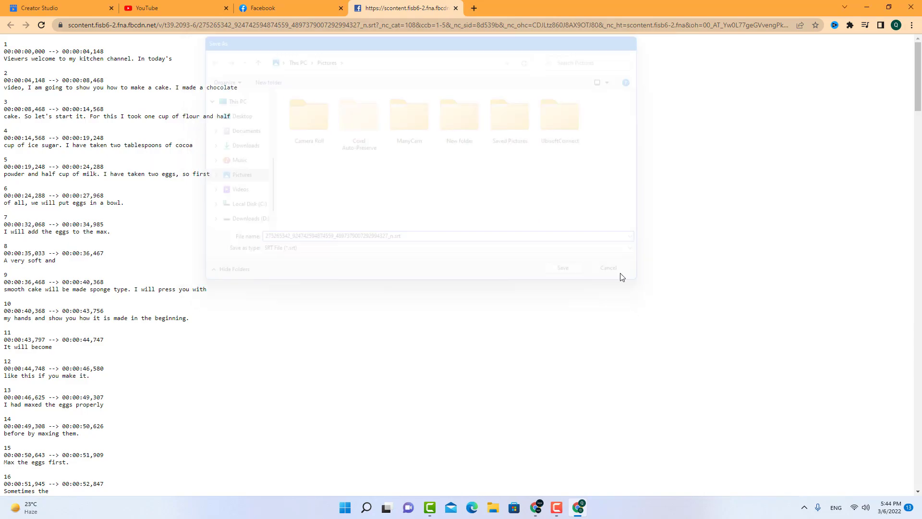
- Switch to the YouTube tab and enter YouTube Studio from the account menu
{"action": "left_click", "coordinate": [173, 8]}
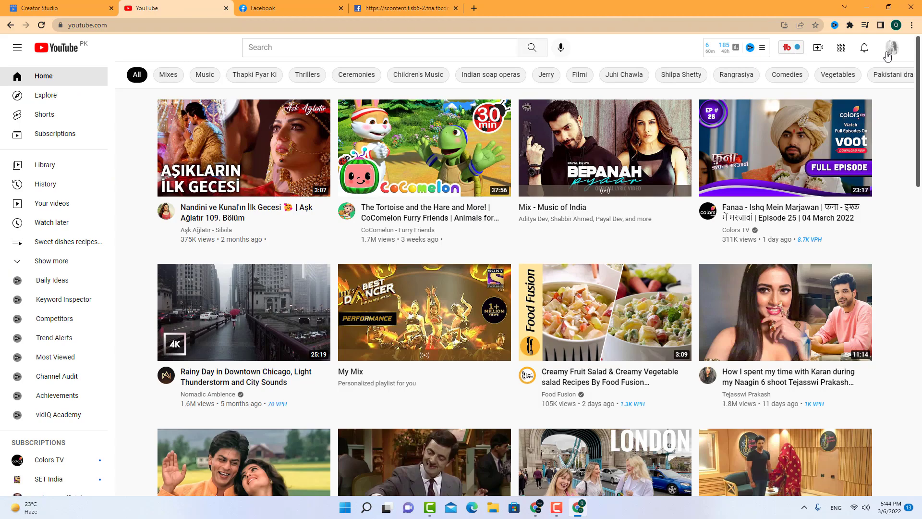
{"action": "left_click", "coordinate": [892, 48]}
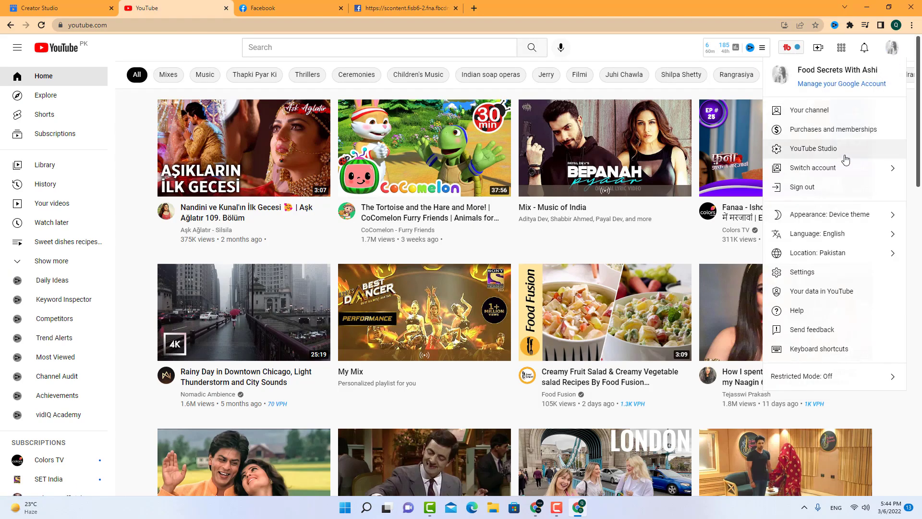
{"action": "left_click", "coordinate": [814, 147]}
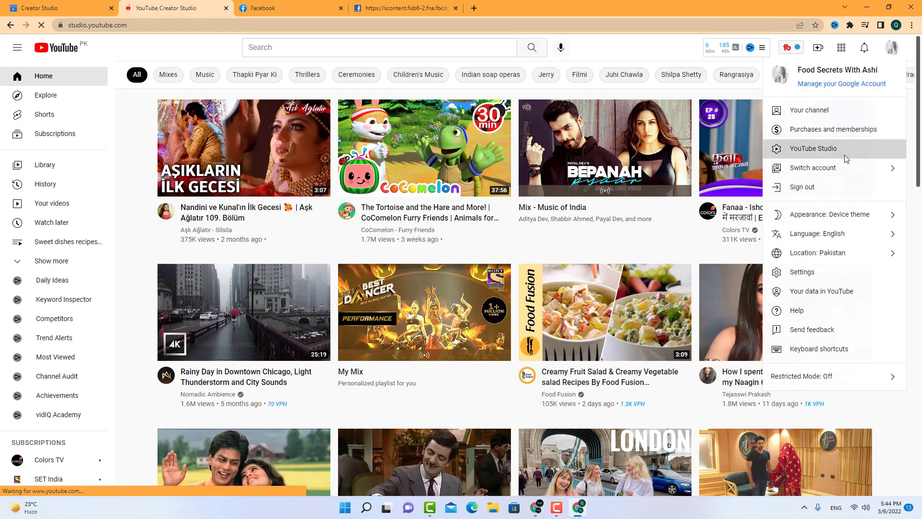
{"action": "left_click", "coordinate": [814, 148]}
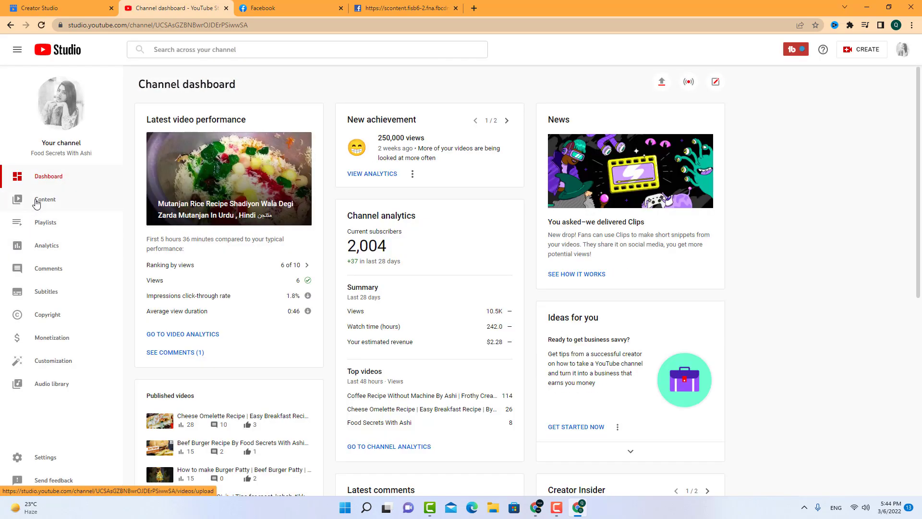
- Open the Cheese Omelette Recipe video's details and show its Subtitles page listing English, Hindi and Urdu
{"action": "left_click", "coordinate": [45, 199]}
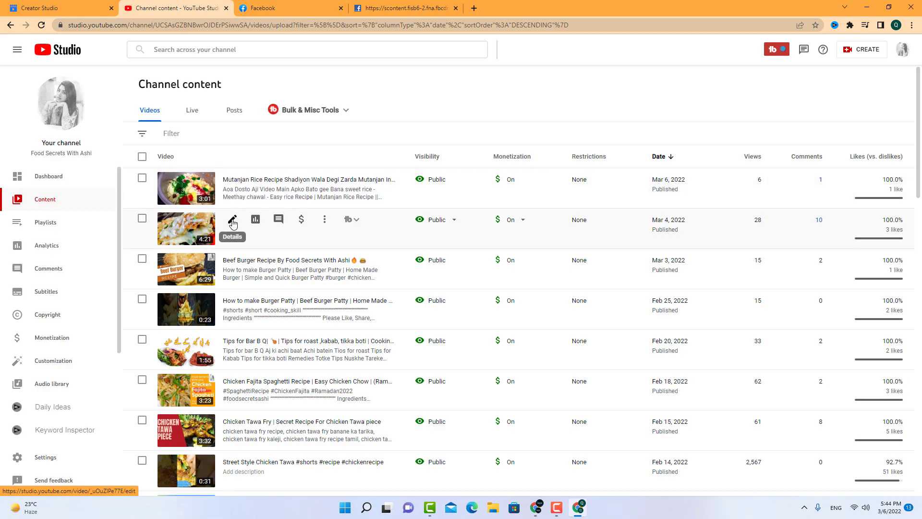
{"action": "left_click", "coordinate": [232, 219]}
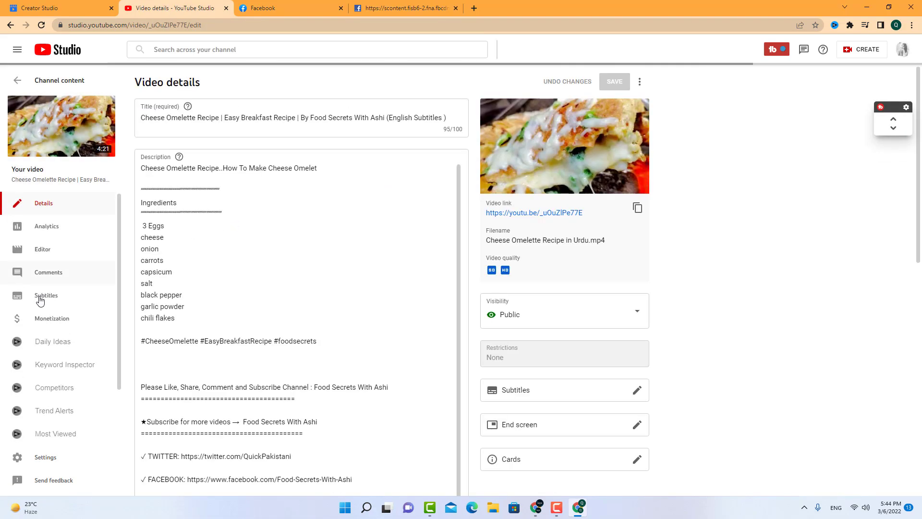
{"action": "left_click", "coordinate": [46, 295]}
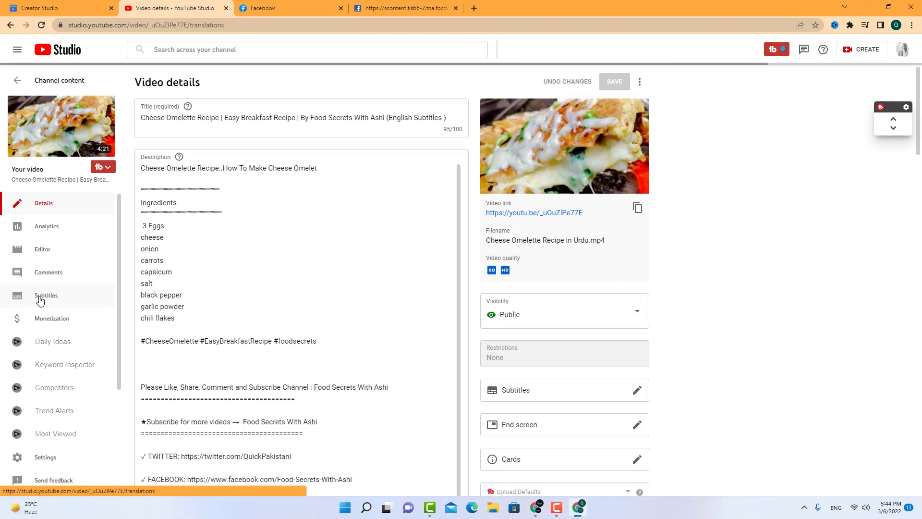
{"action": "left_click", "coordinate": [46, 295]}
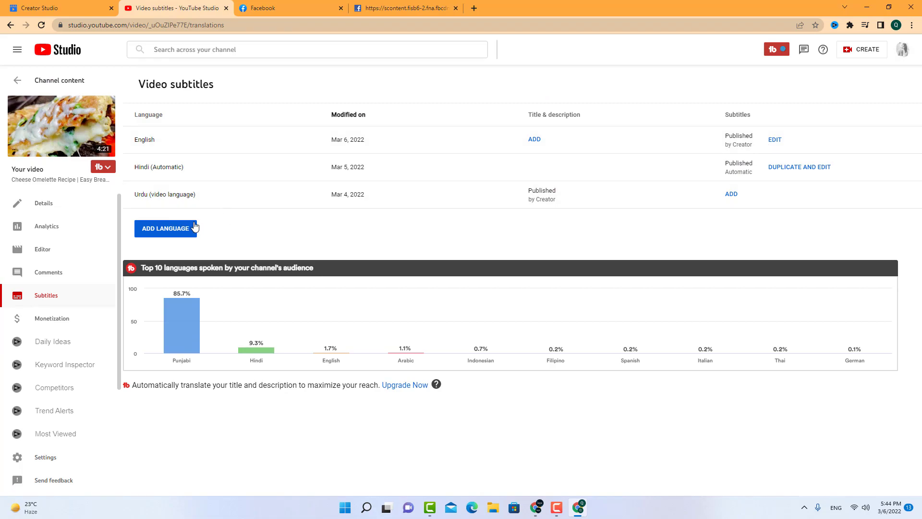
{"action": "left_click", "coordinate": [166, 229]}
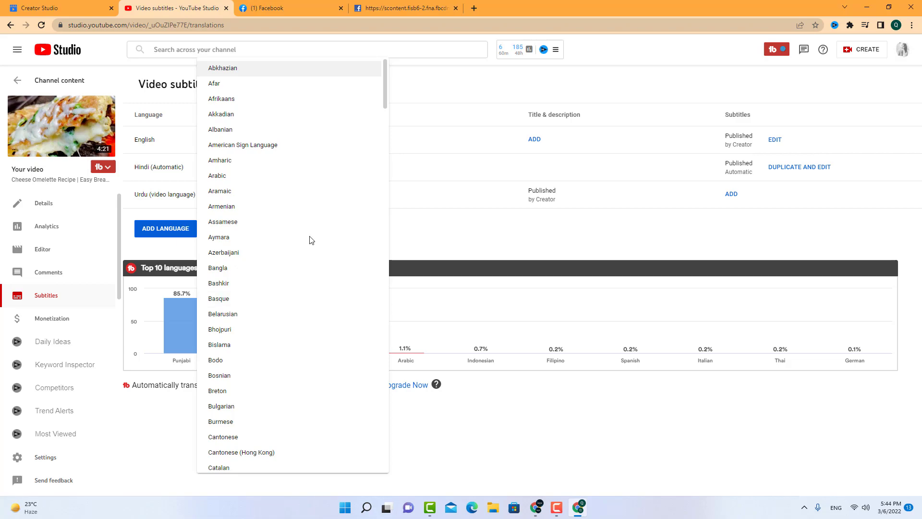
{"action": "scroll", "scroll_direction": "down", "scroll_amount": 3}
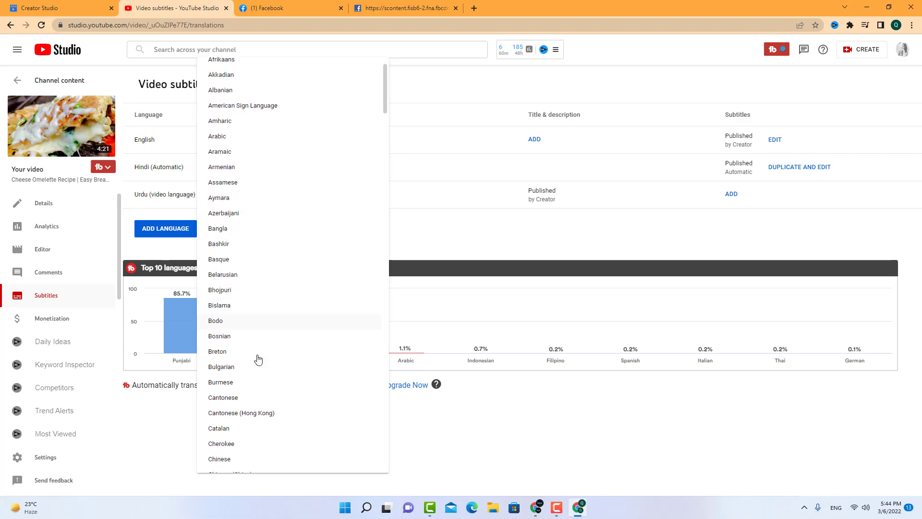
{"action": "scroll", "scroll_direction": "down", "scroll_amount": 3}
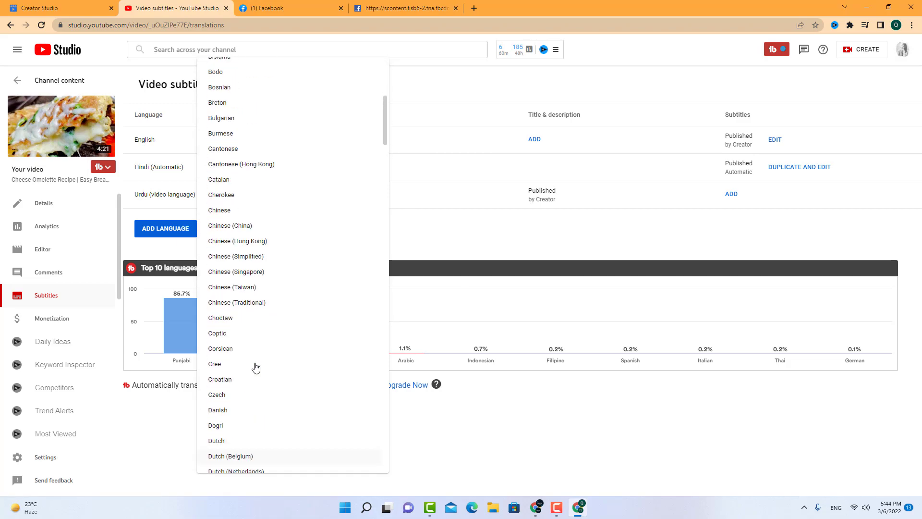
{"action": "scroll", "scroll_direction": "down", "scroll_amount": 3}
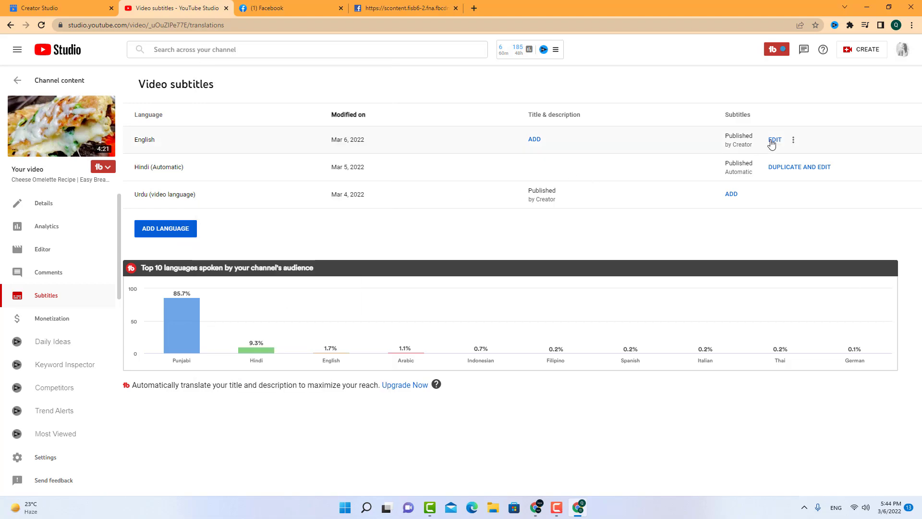
{"action": "left_click", "coordinate": [774, 140]}
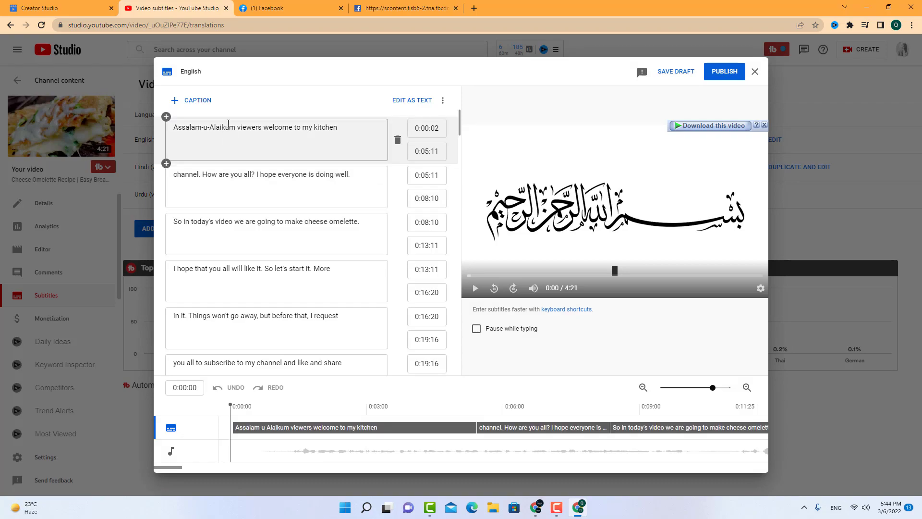
{"action": "left_click", "coordinate": [196, 100]}
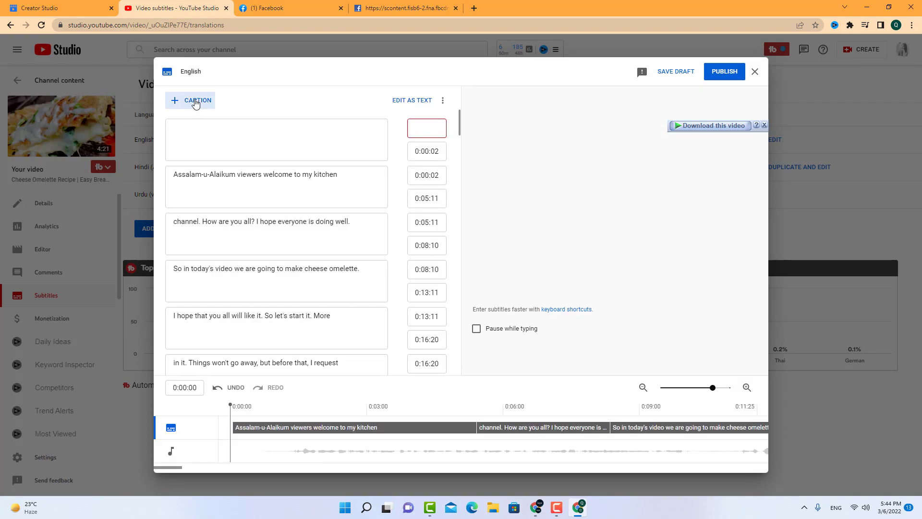
{"action": "left_click", "coordinate": [196, 100]}
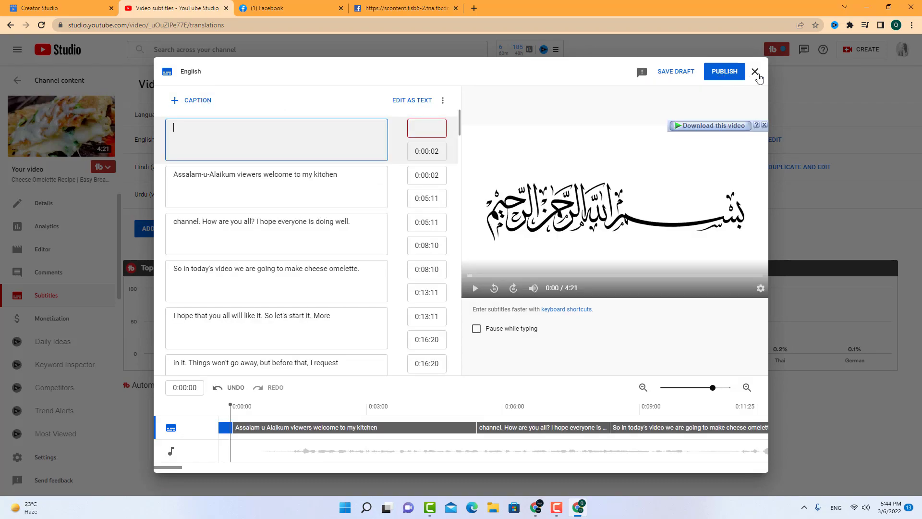
{"action": "left_click", "coordinate": [755, 71]}
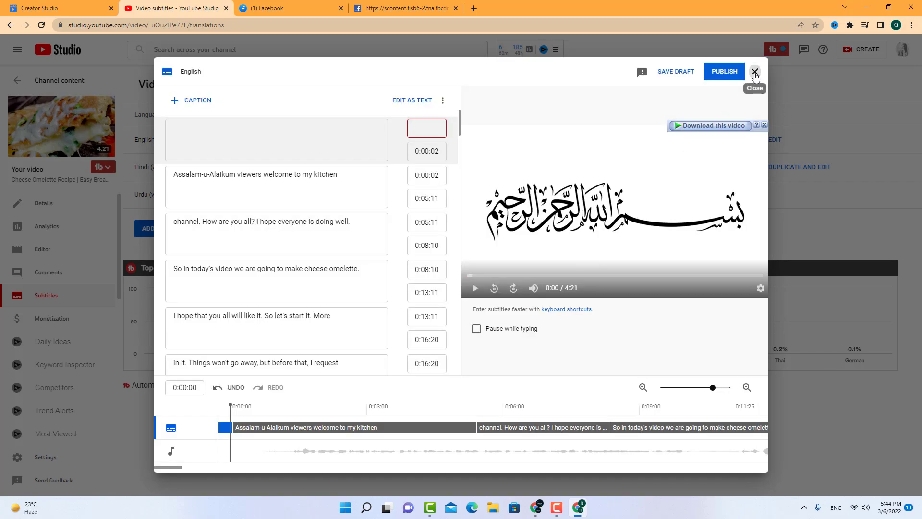
{"action": "left_click", "coordinate": [756, 71]}
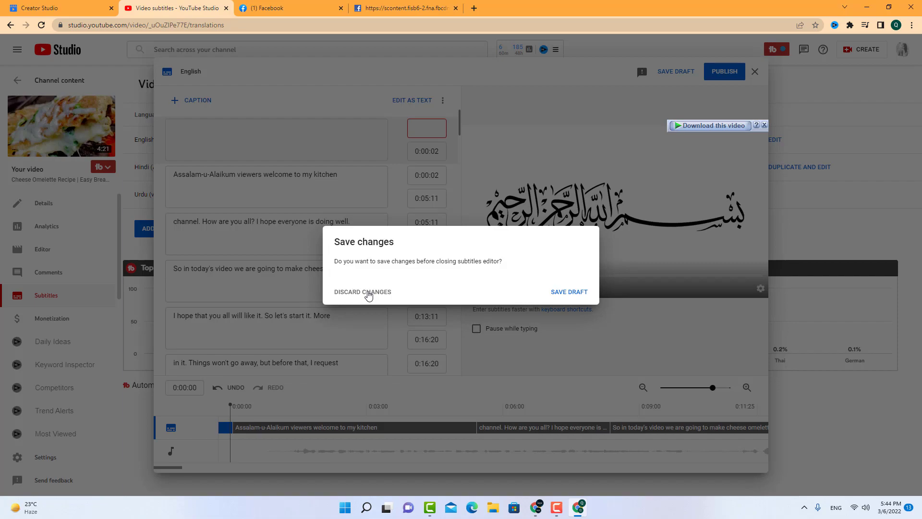
{"action": "left_click", "coordinate": [362, 291]}
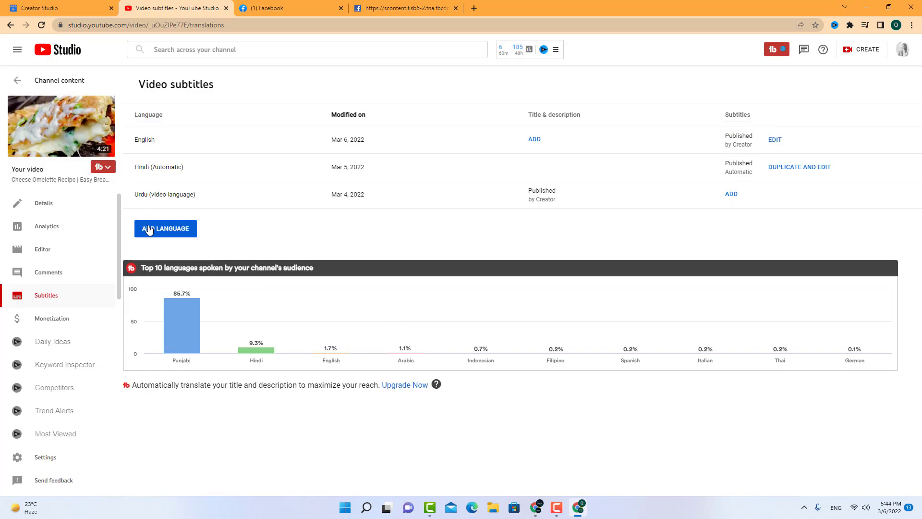
- Add Amharic as a new subtitle language and start adding subtitles for it
{"action": "left_click", "coordinate": [165, 228]}
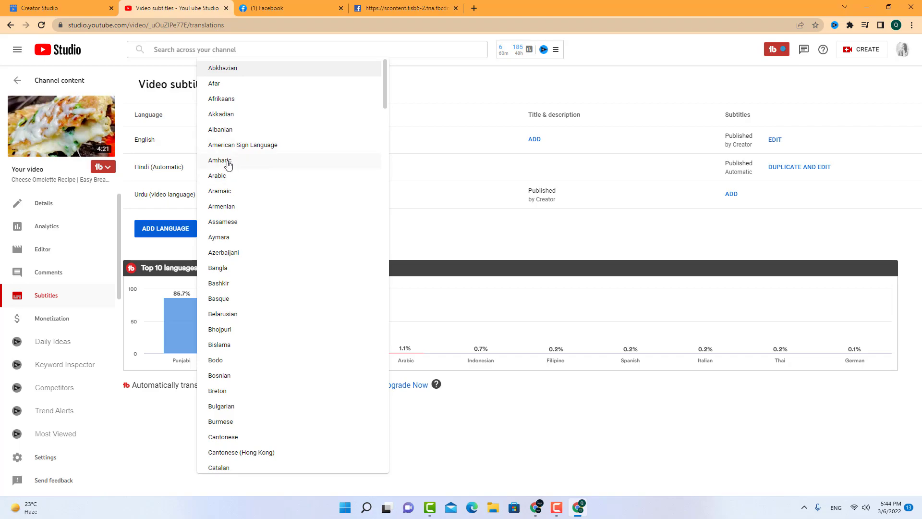
{"action": "left_click", "coordinate": [219, 161]}
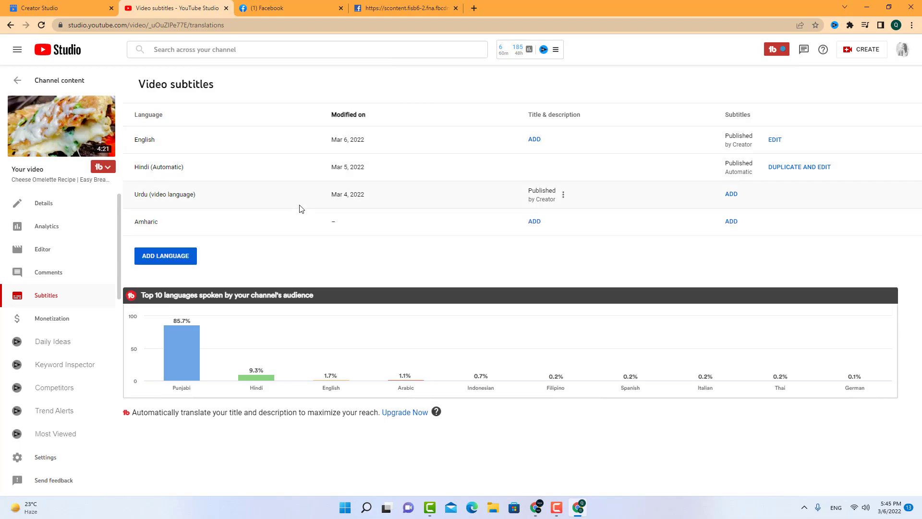
{"action": "mouse_move", "coordinate": [730, 221]}
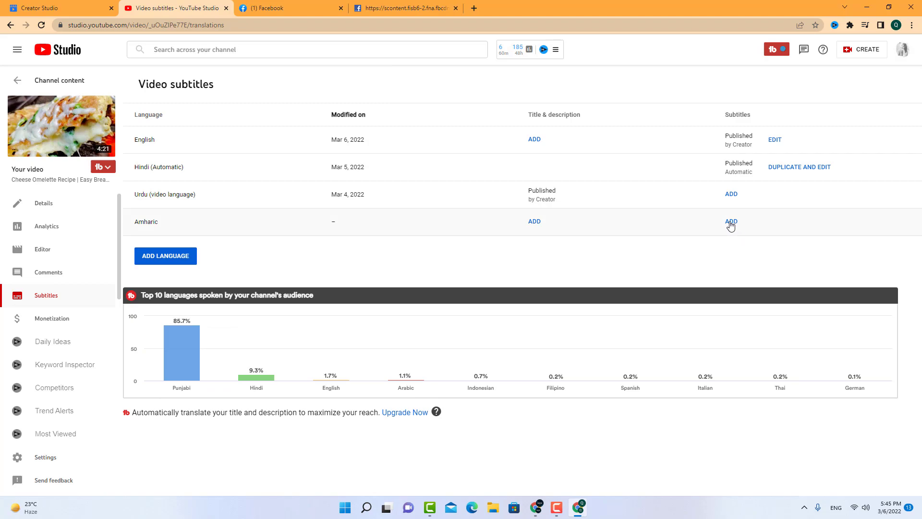
{"action": "left_click", "coordinate": [731, 222]}
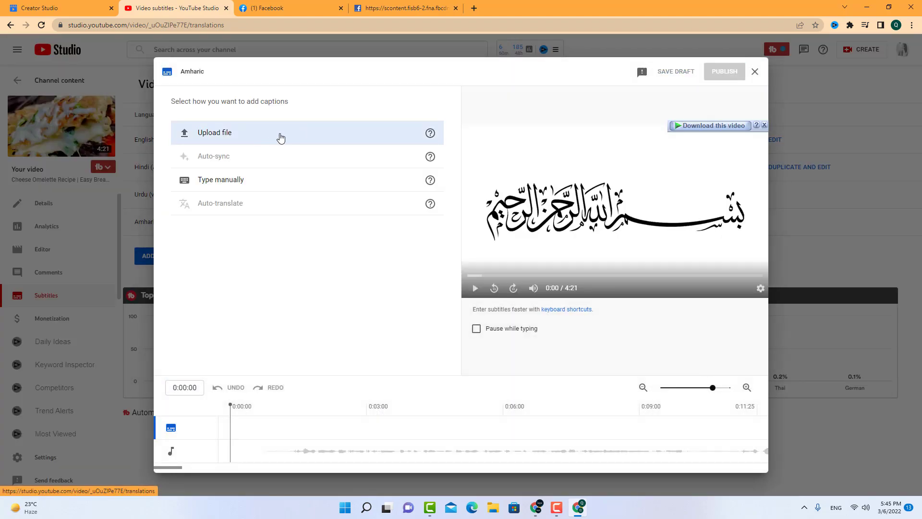
- Try the Upload file (with timing) option, then cancel out and close the Amharic editor
{"action": "left_click", "coordinate": [214, 133]}
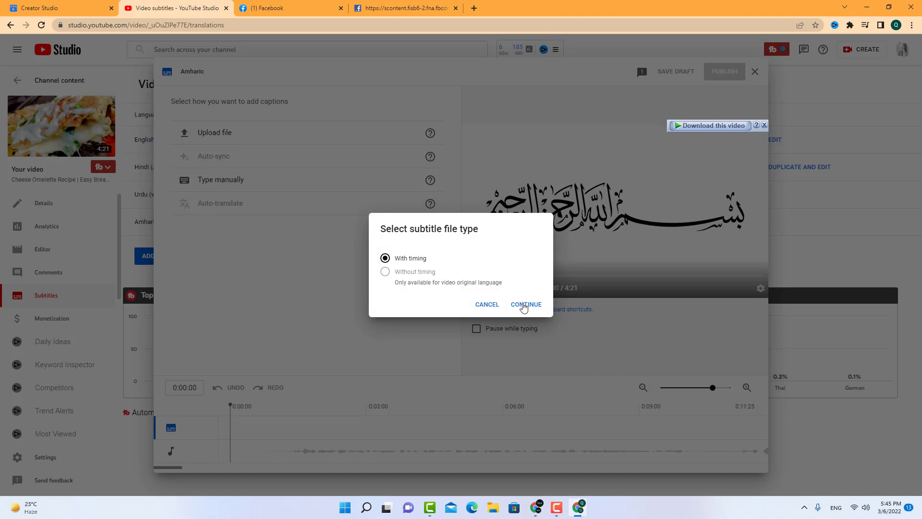
{"action": "left_click", "coordinate": [526, 304]}
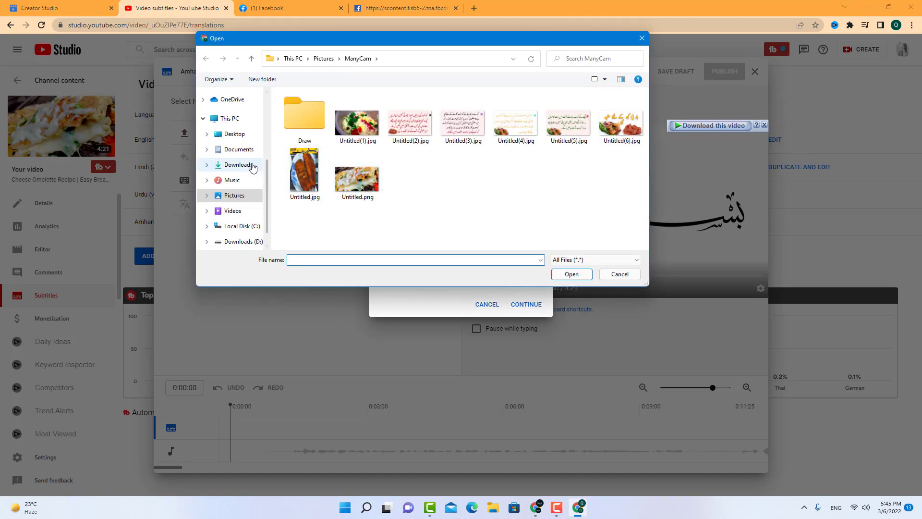
{"action": "left_click", "coordinate": [239, 164]}
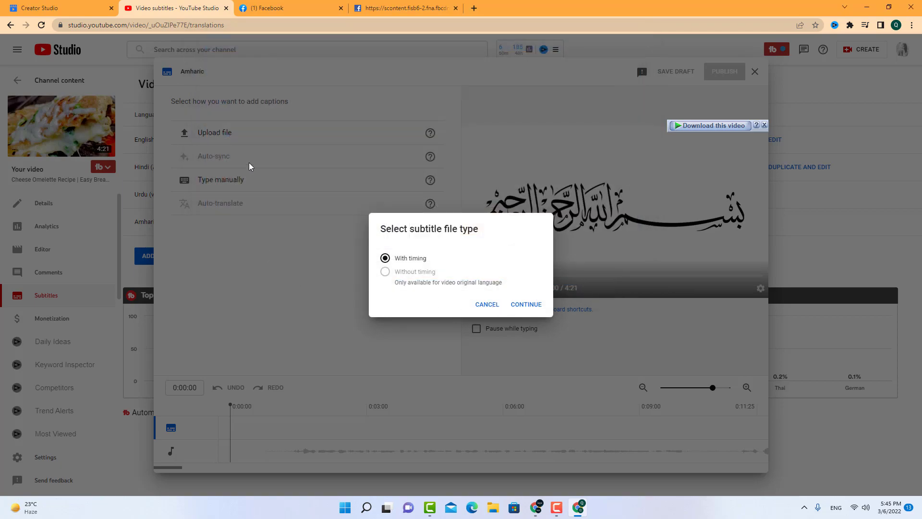
{"action": "left_click", "coordinate": [486, 305]}
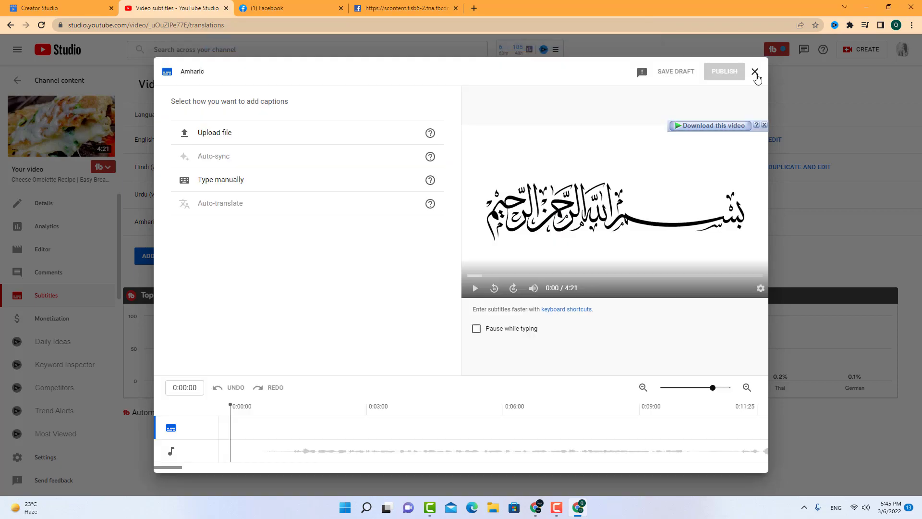
{"action": "left_click", "coordinate": [755, 71]}
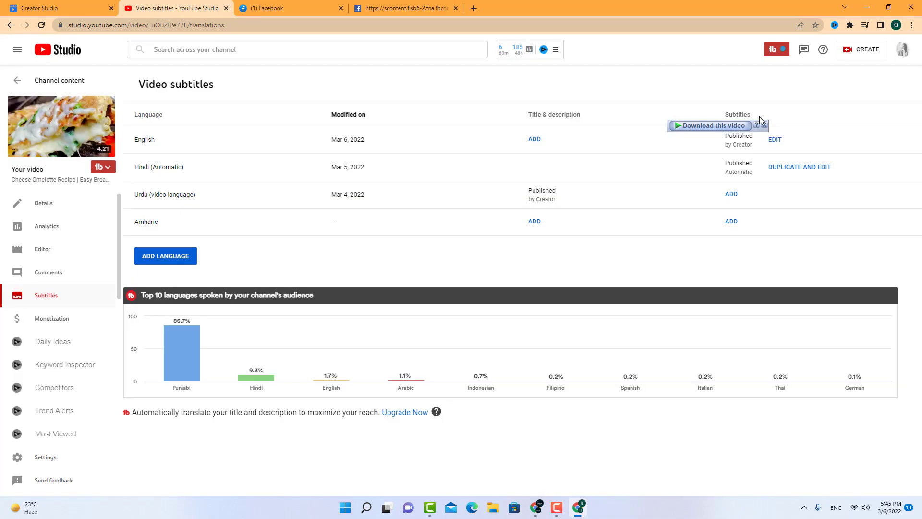
{"action": "mouse_move", "coordinate": [431, 229]}
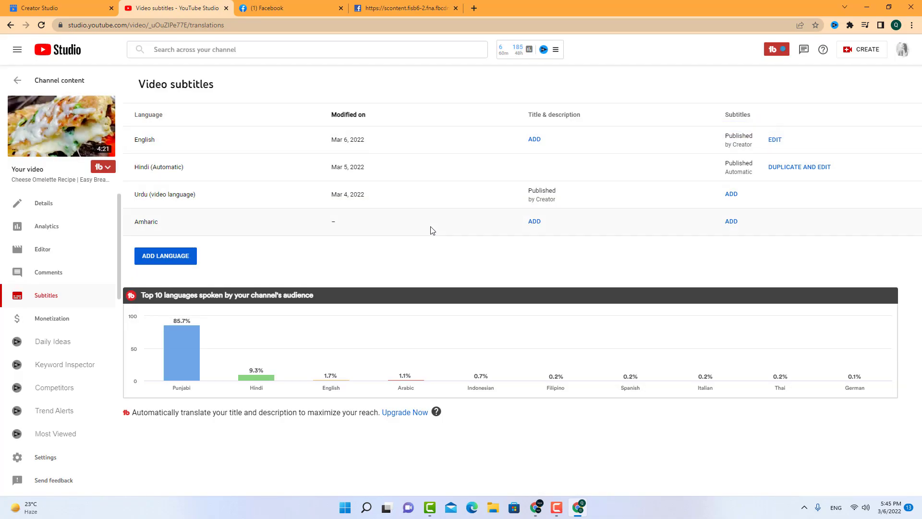